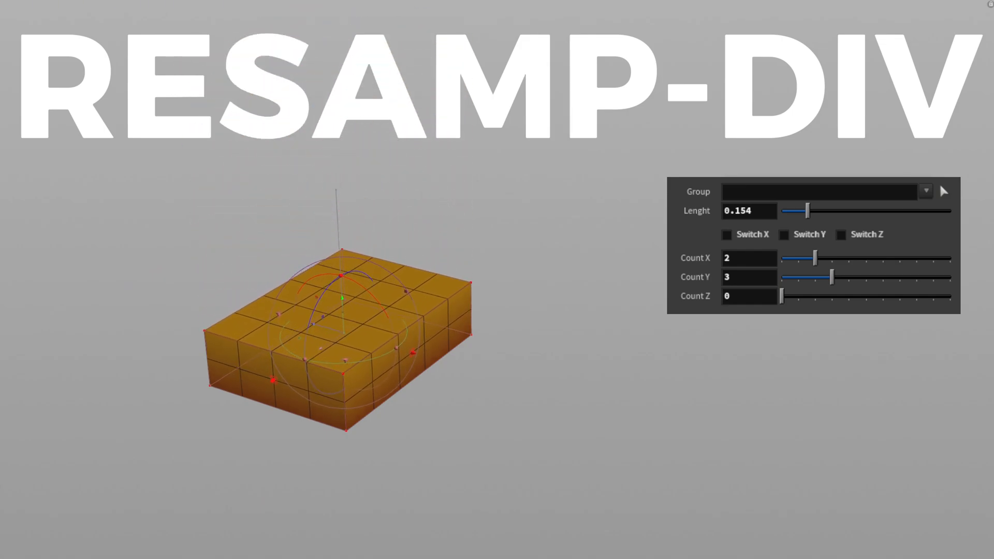
Set the RESAMP-DIV Length to about 0.154 and Count Y to 2 for coarser two-band cube sides.
left_click_drag(806, 210, 784, 210)
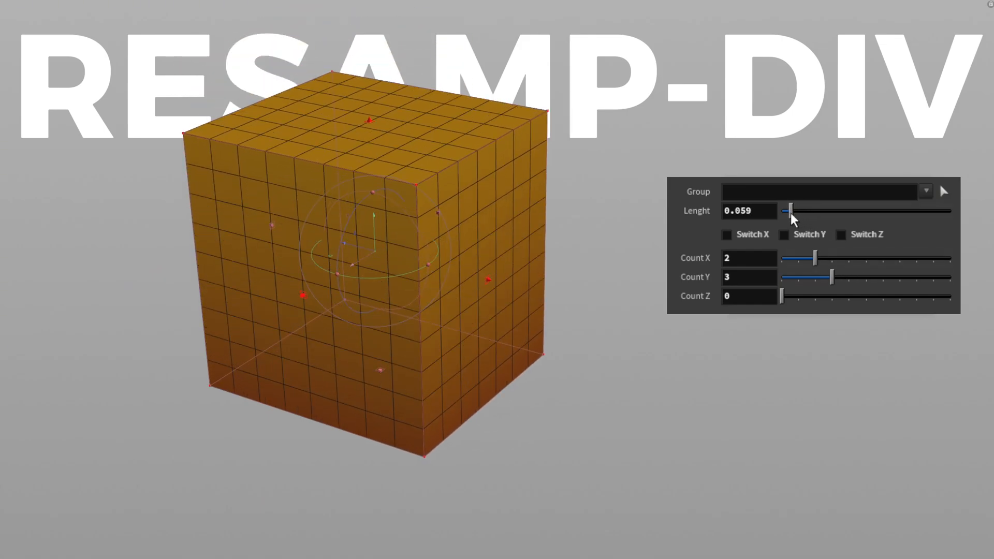
left_click_drag(785, 210, 806, 210)
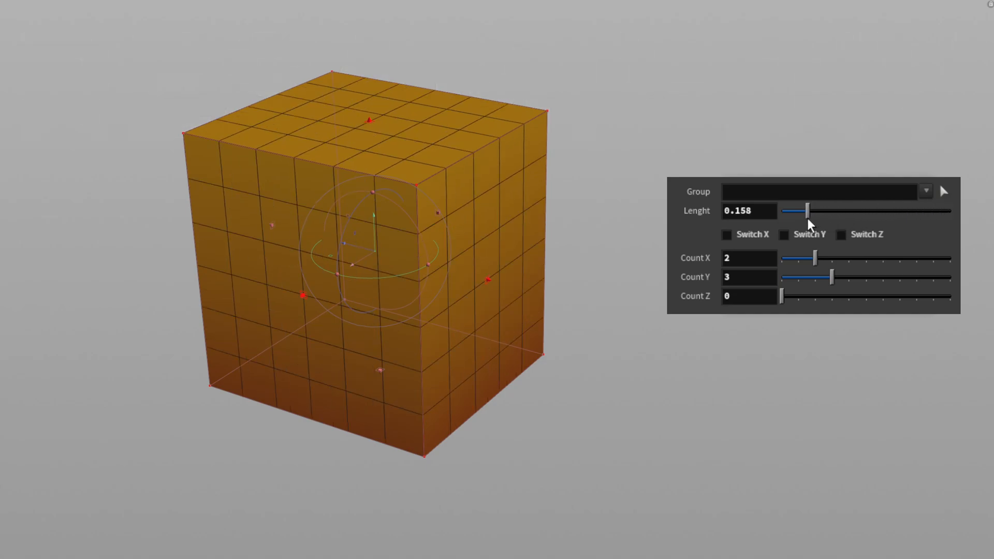
left_click_drag(832, 278, 814, 277)
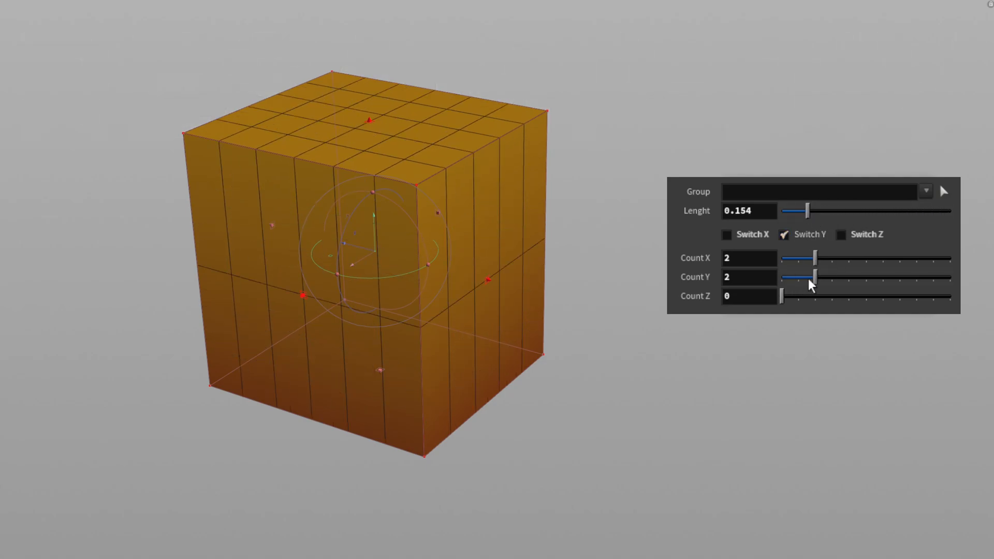
left_click_drag(813, 278, 830, 277)
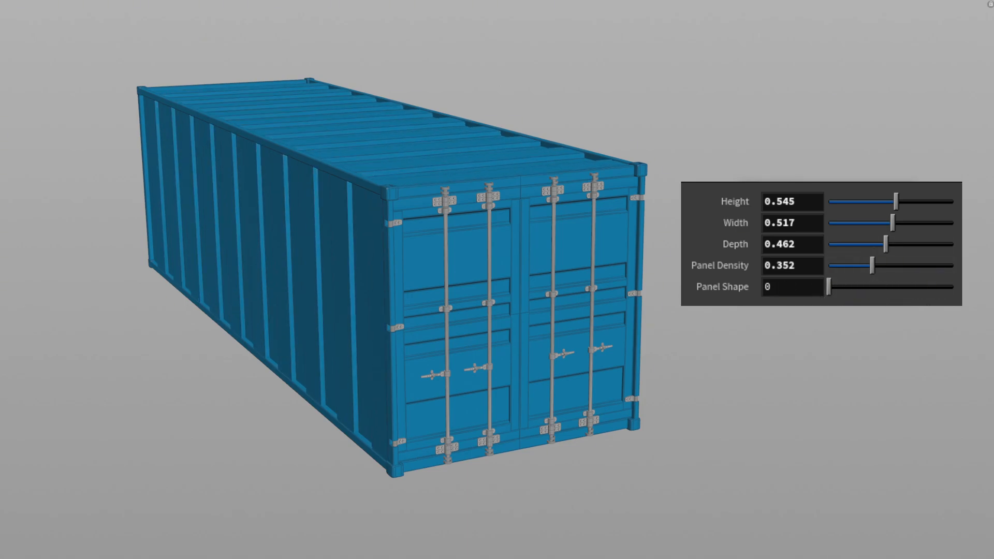
Raise the container's Panel Shape from 0 to about 0.366, reshaping its wall panels.
left_click_drag(827, 287, 872, 287)
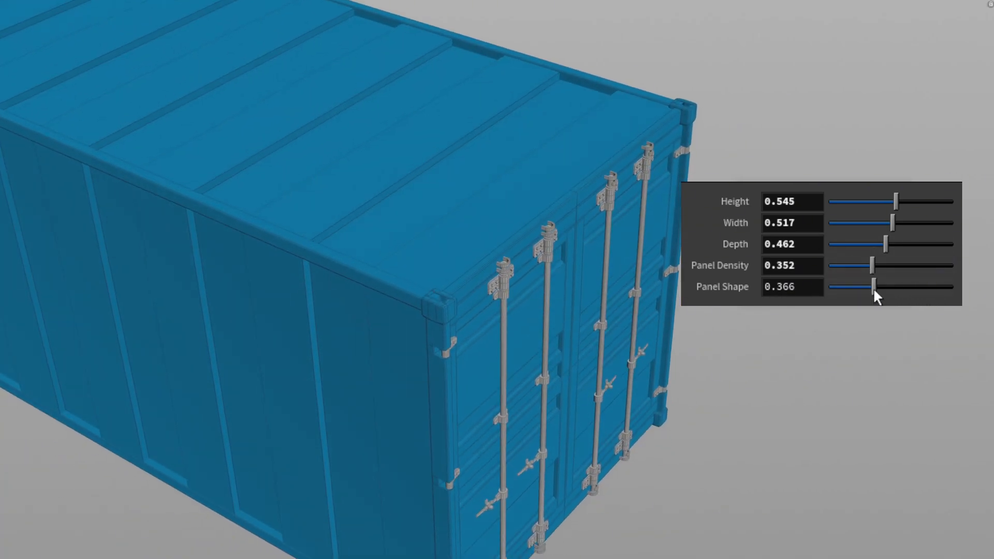